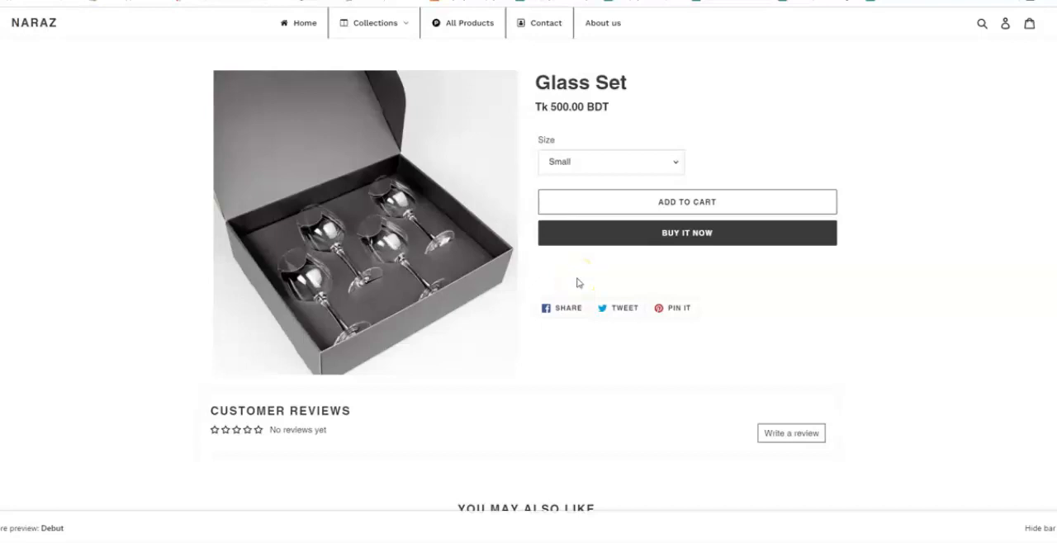
mouse_move(578, 270)
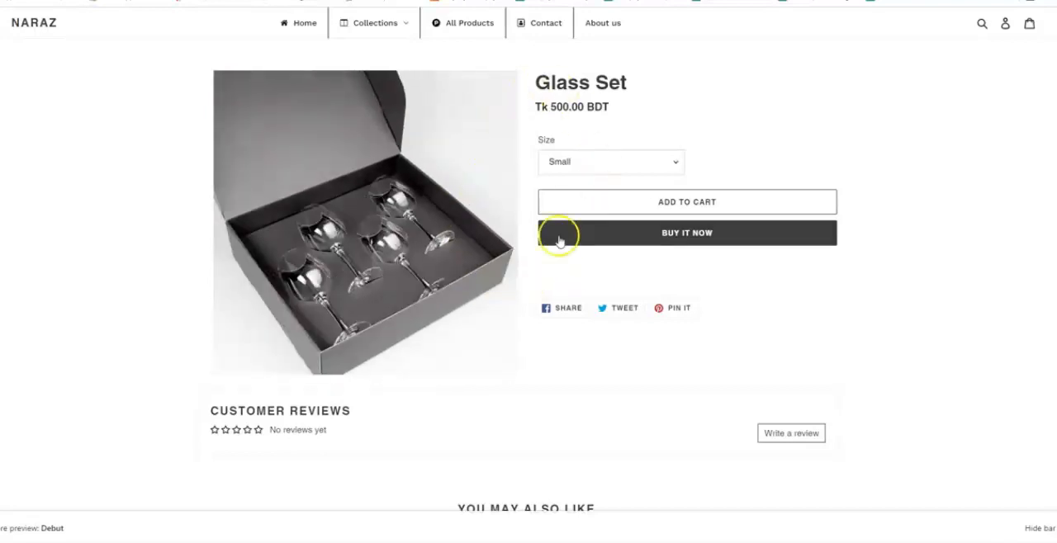
mouse_move(548, 208)
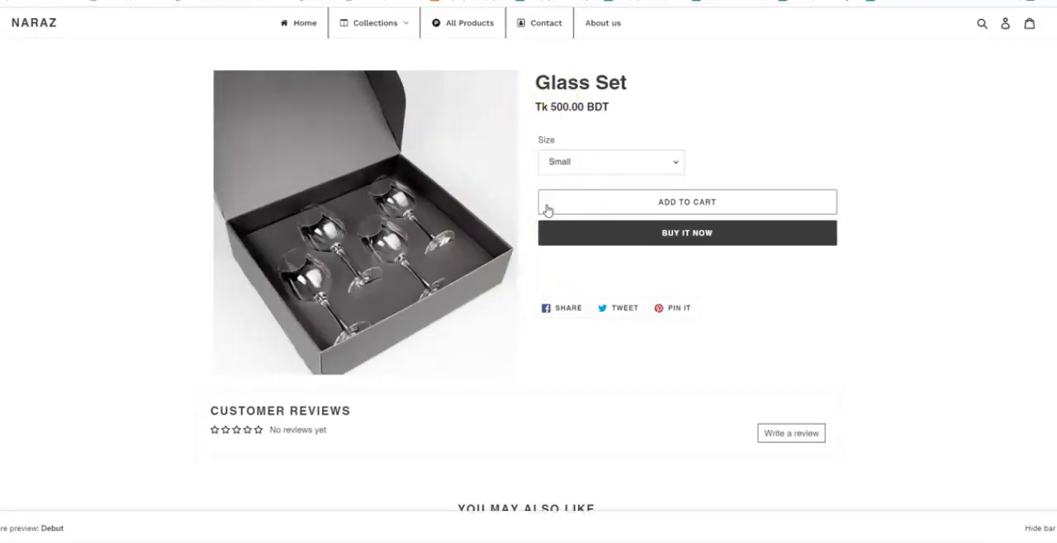
mouse_move(591, 180)
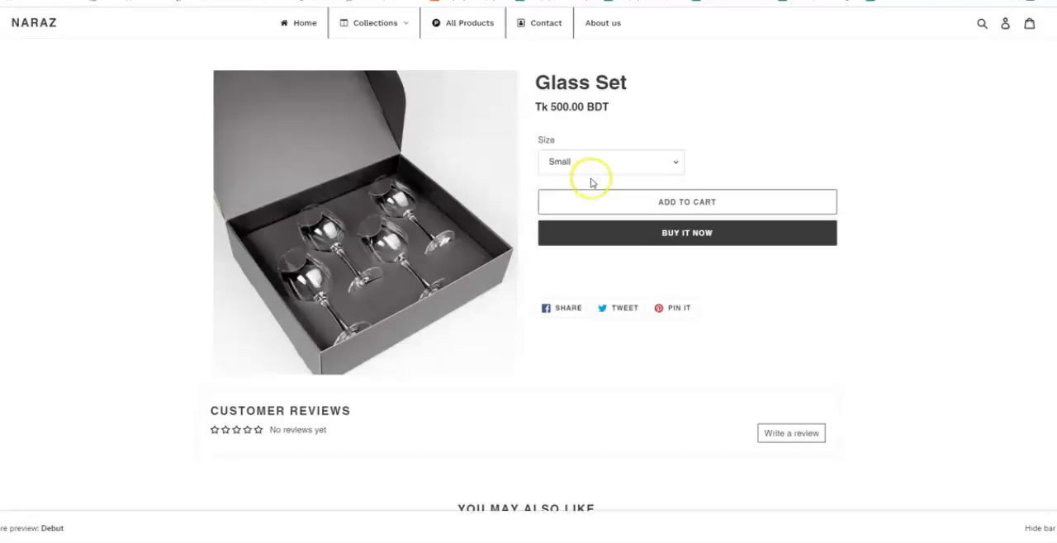
mouse_move(557, 126)
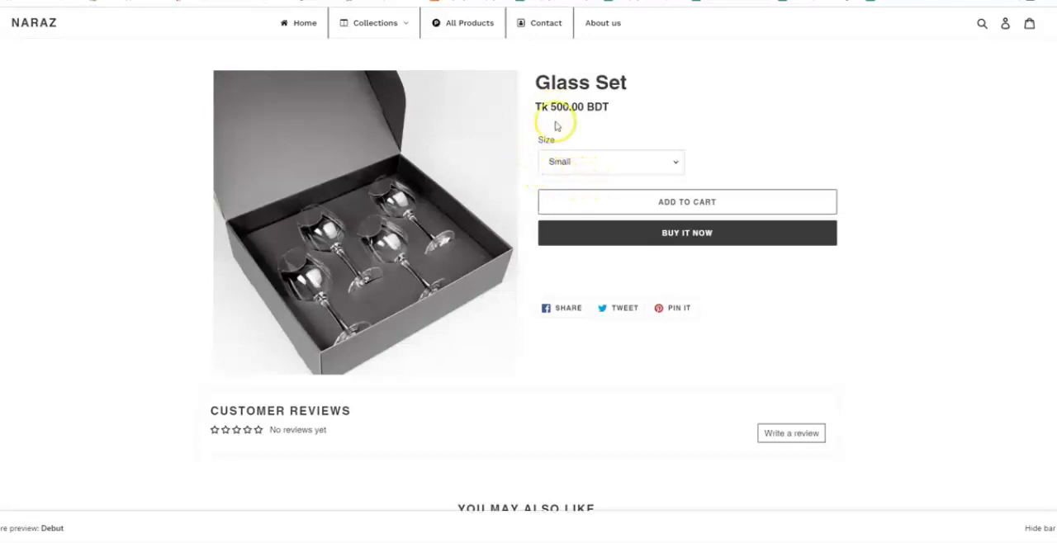
mouse_move(525, 145)
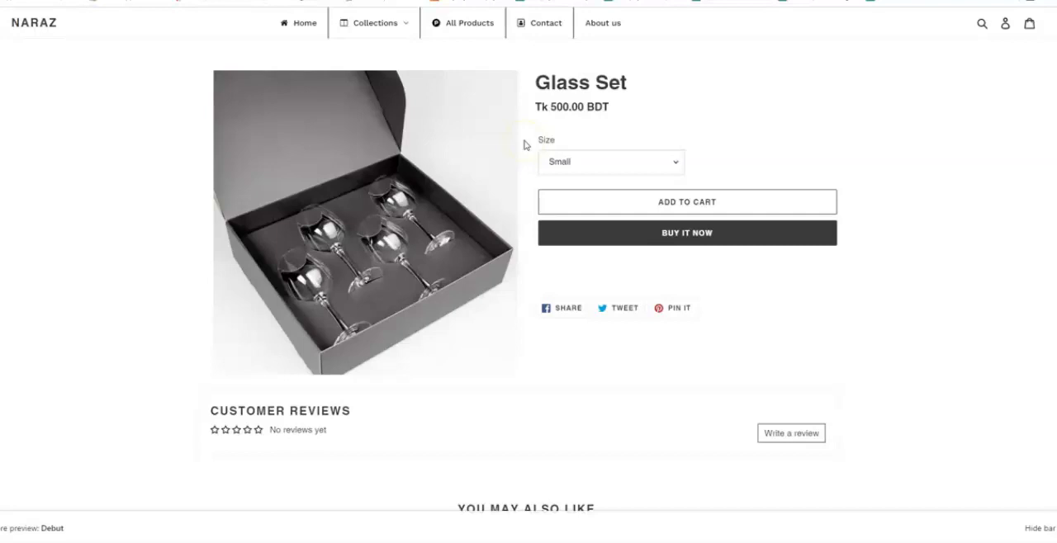
mouse_move(548, 206)
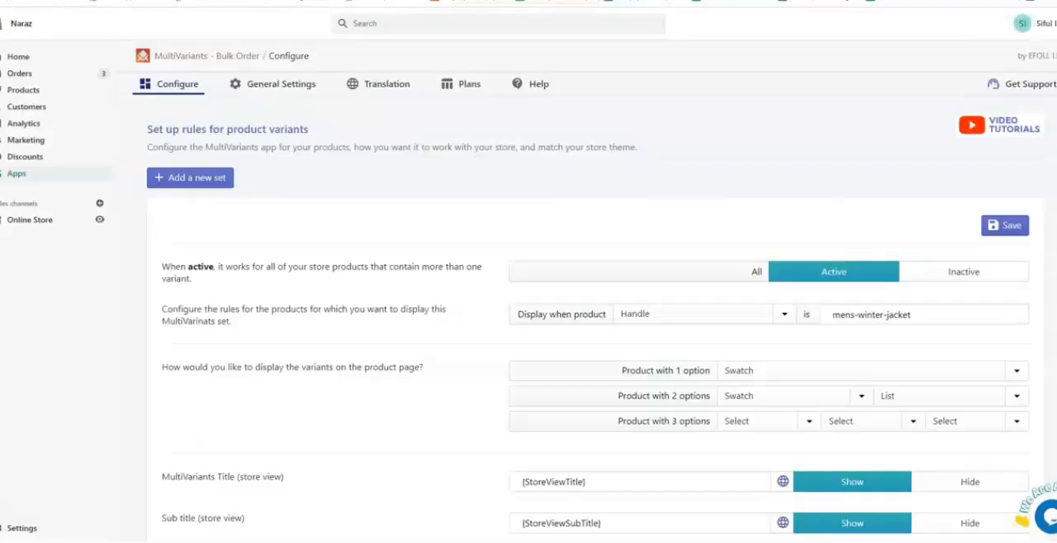
mouse_move(496, 132)
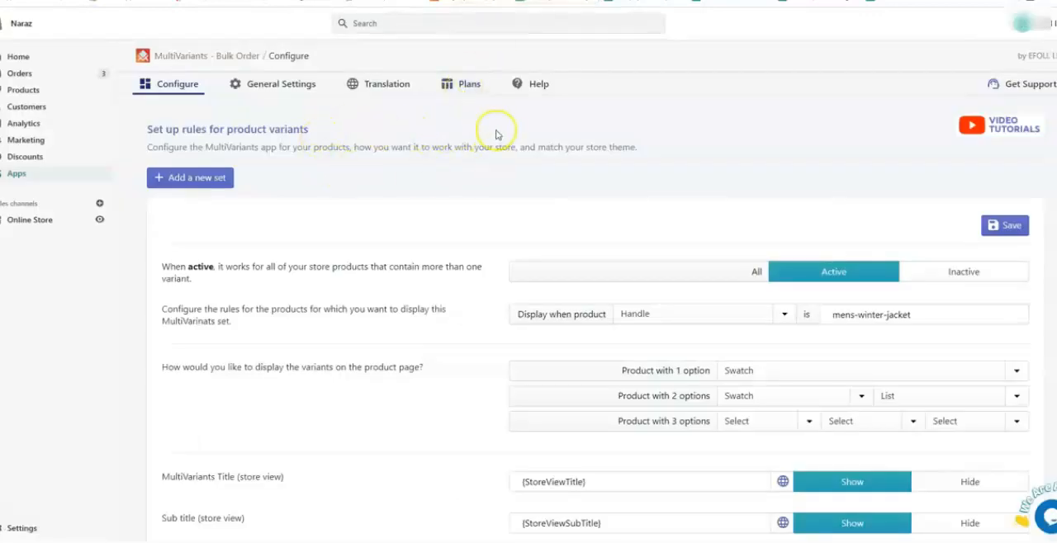
mouse_move(487, 129)
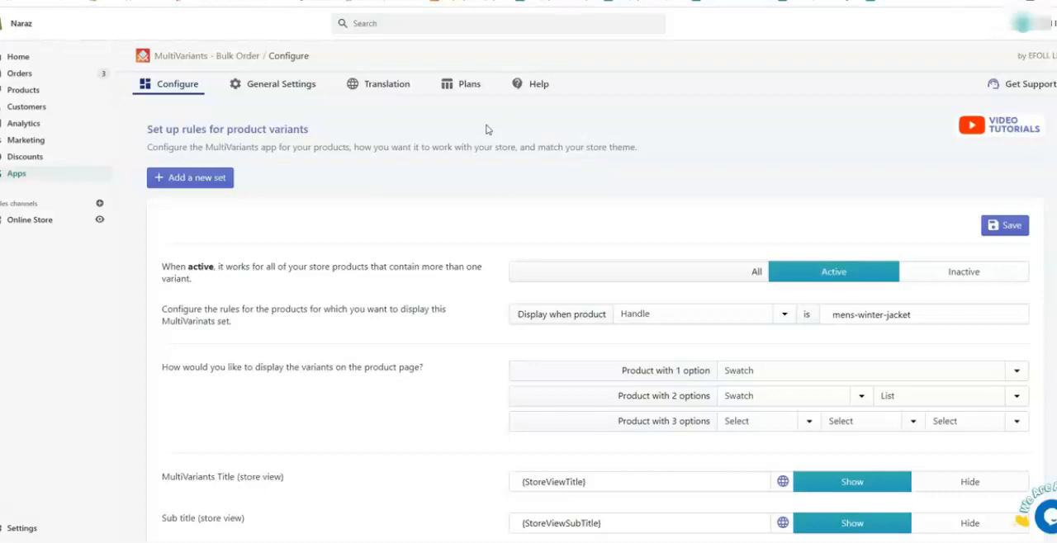
Answer Yes to the bundle quantity option, enter 4 as the first quantity and add another entry
scroll(down, 3)
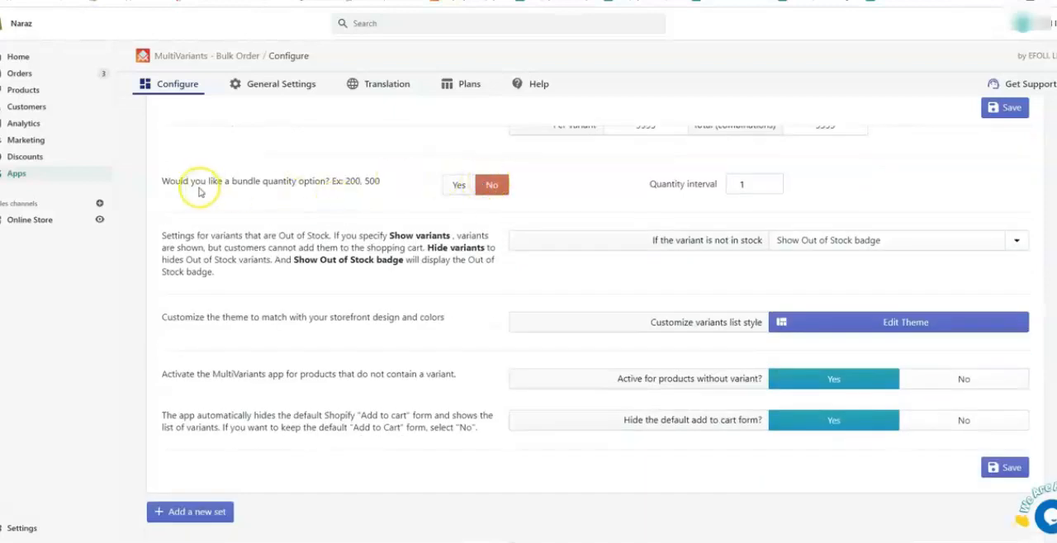
click(459, 185)
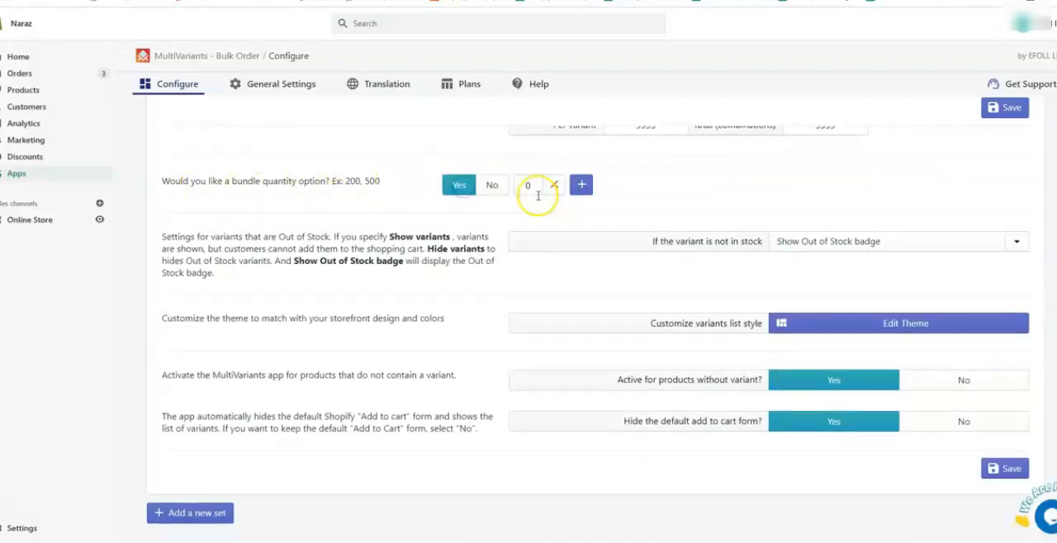
click(528, 185)
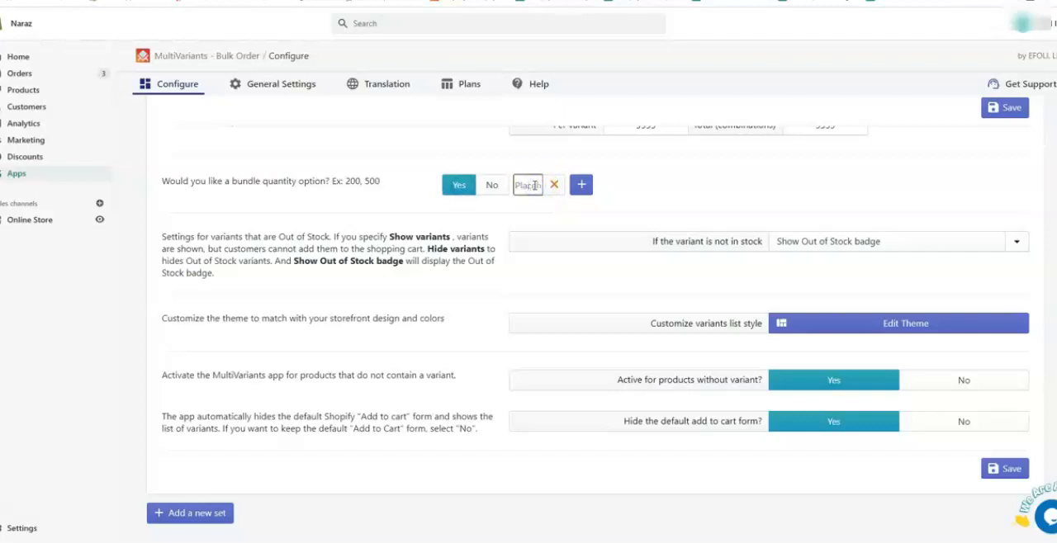
text(4)
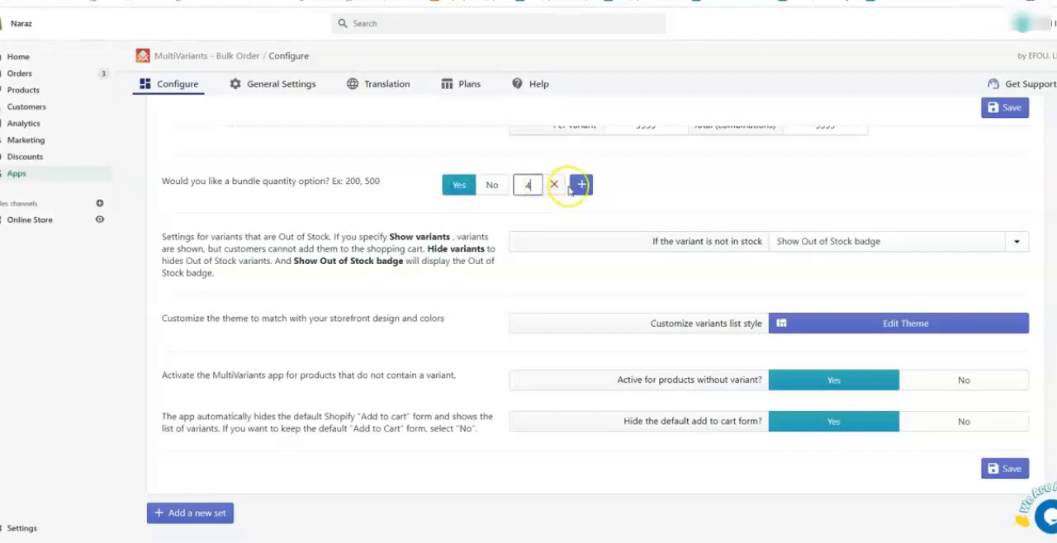
click(581, 185)
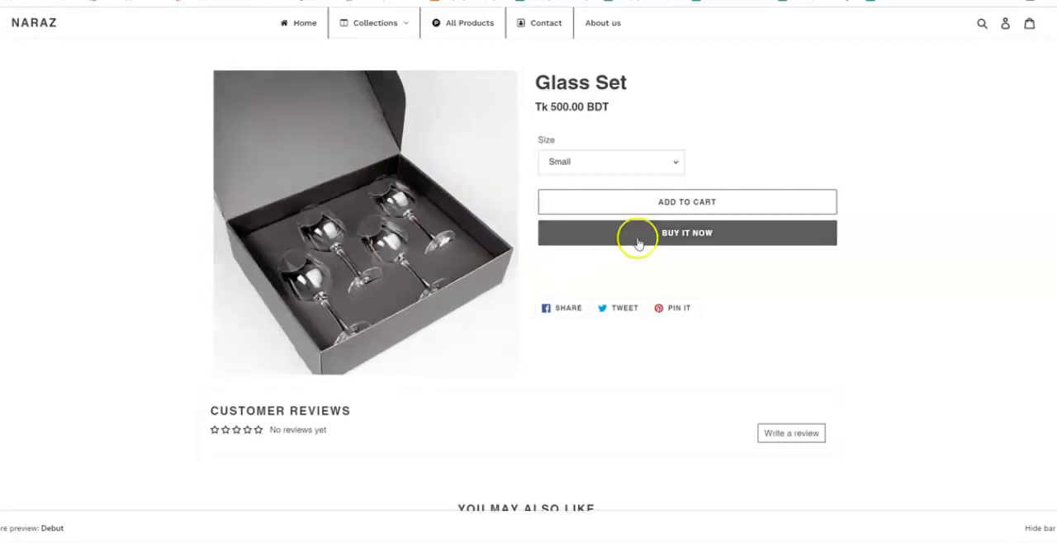
mouse_move(617, 112)
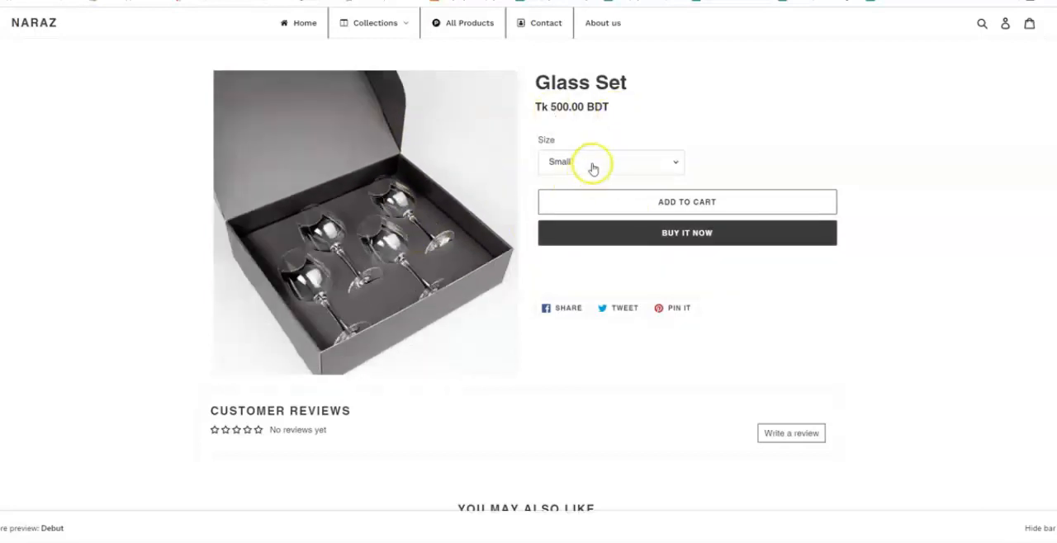
mouse_move(602, 135)
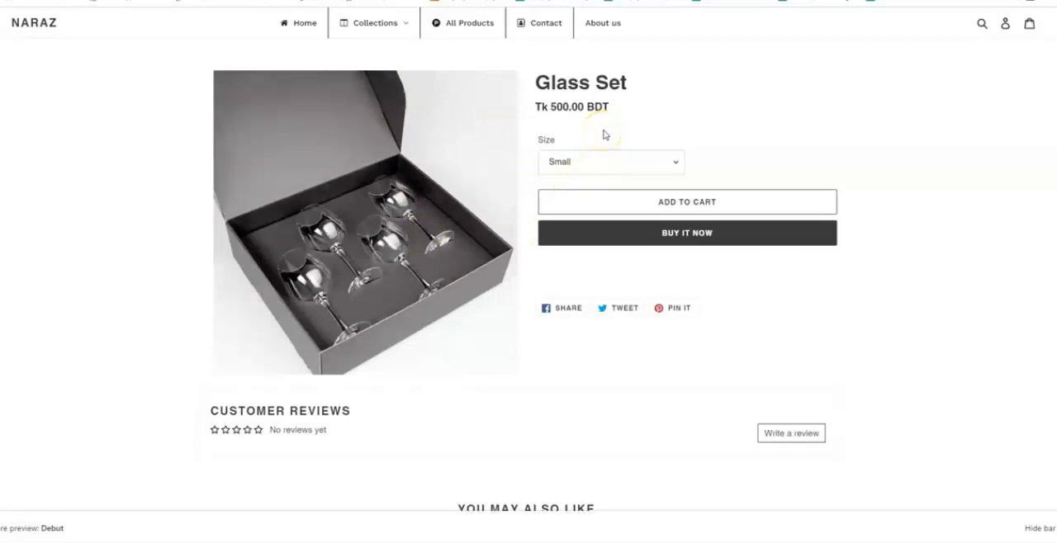
mouse_move(594, 126)
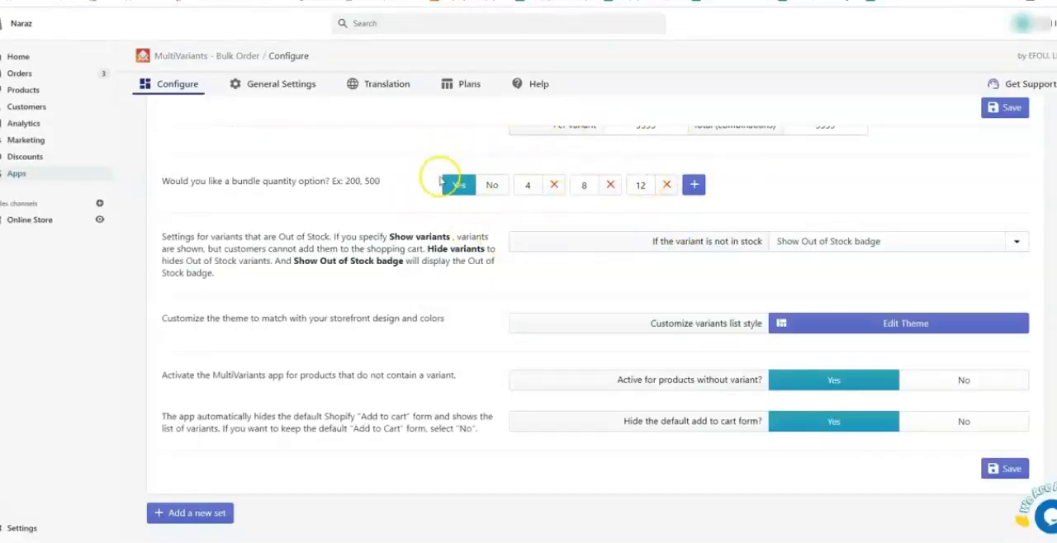
Answer No to the bundle quantity option so Quantity interval 1 replaces the 4, 8, 12 values
click(459, 185)
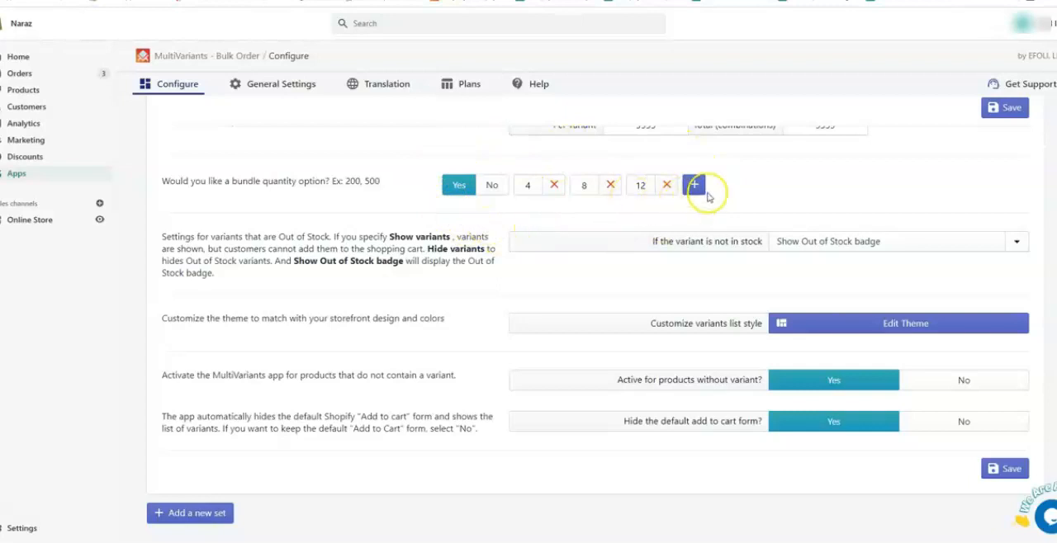
click(492, 185)
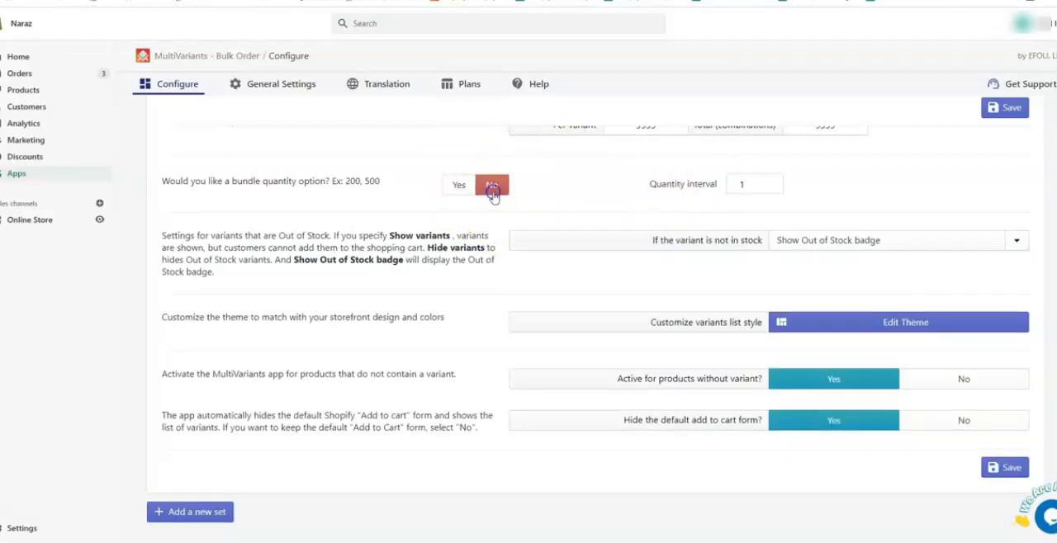
scroll(down, 3)
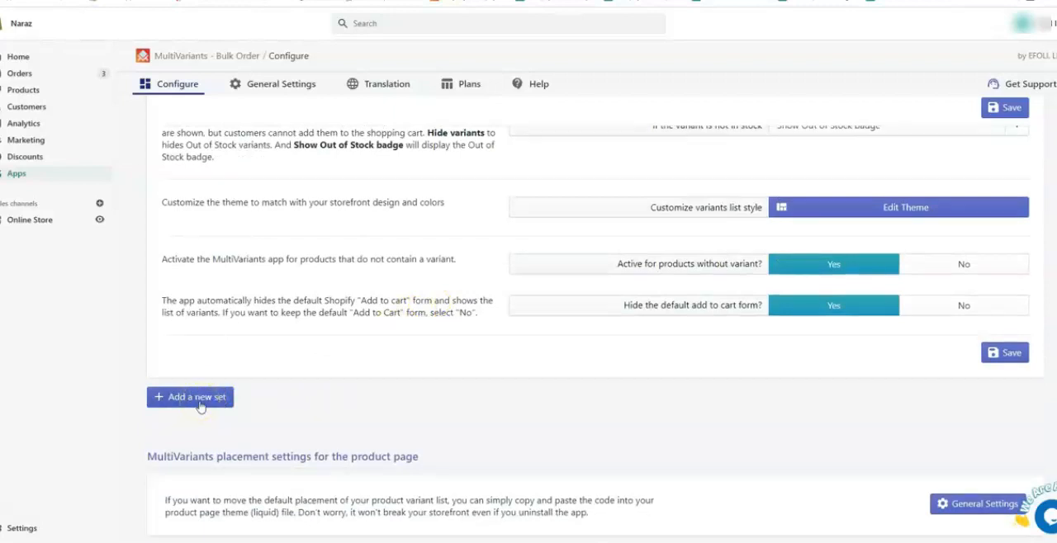
Create a new rule set matching products by handle 'glass-set'
click(190, 397)
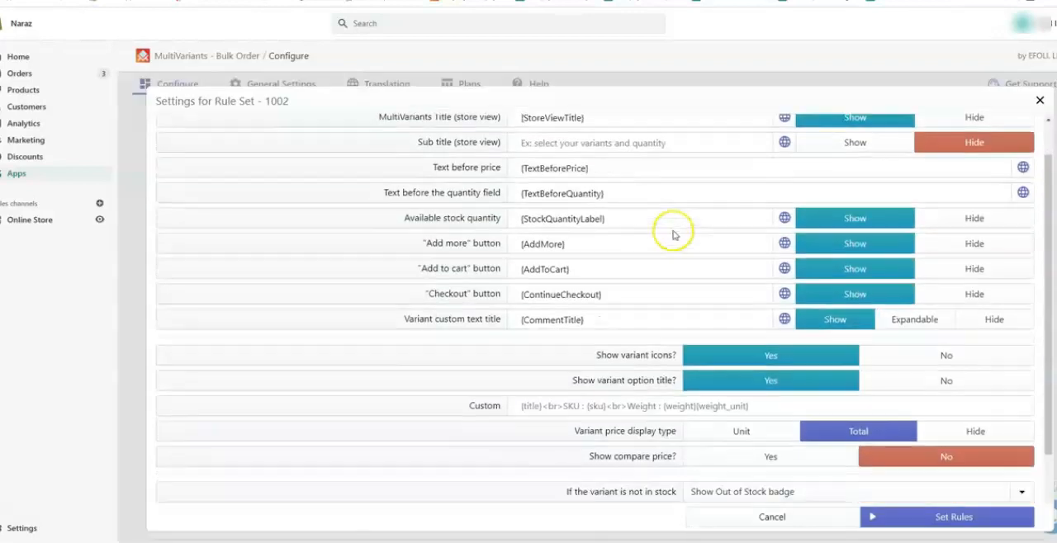
scroll(down, 3)
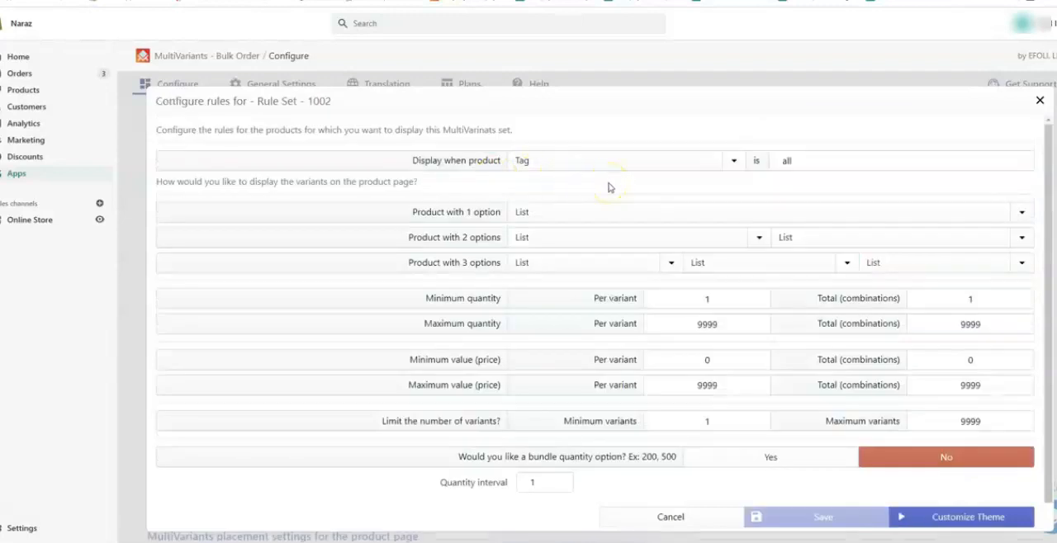
mouse_move(654, 175)
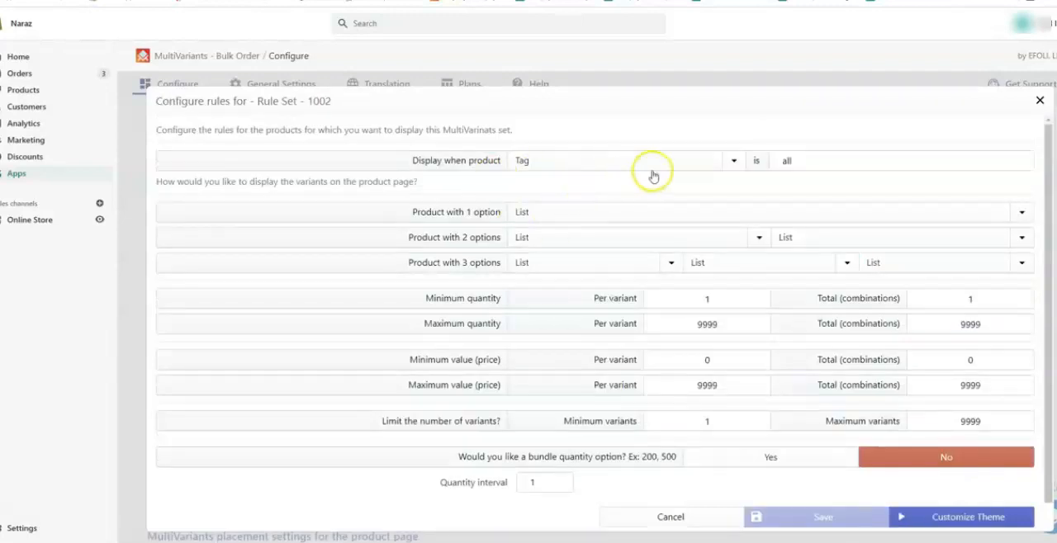
click(733, 161)
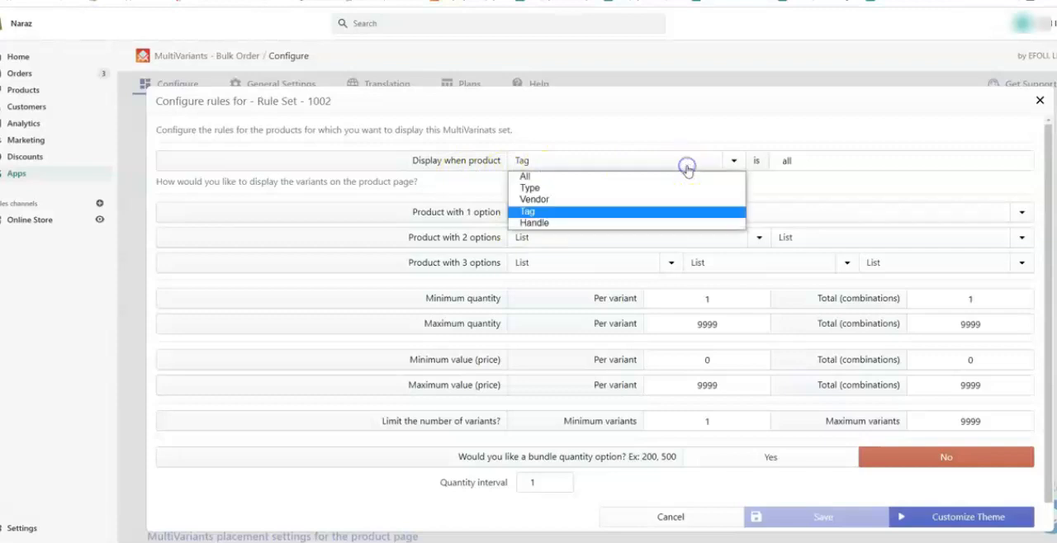
mouse_move(640, 177)
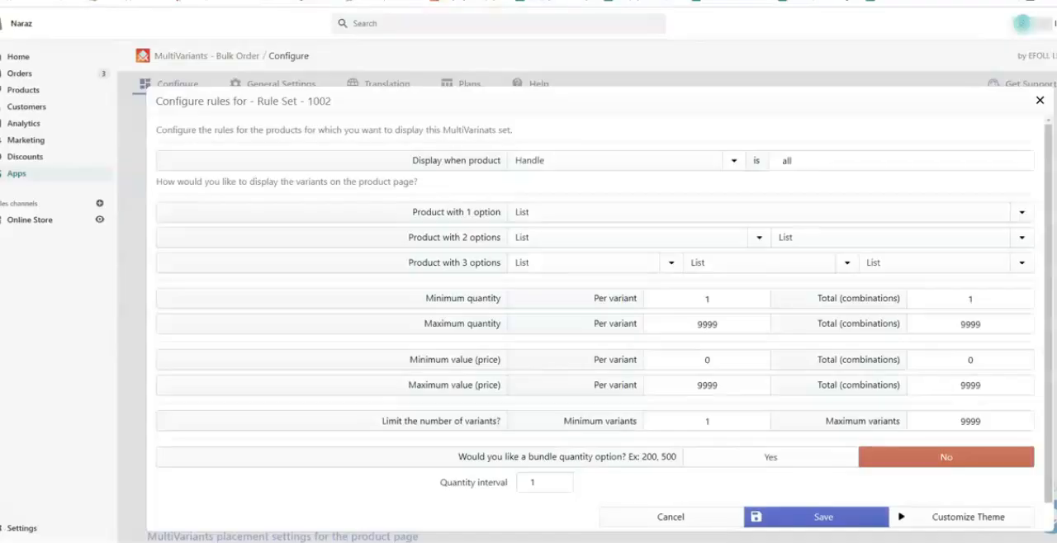
click(900, 160)
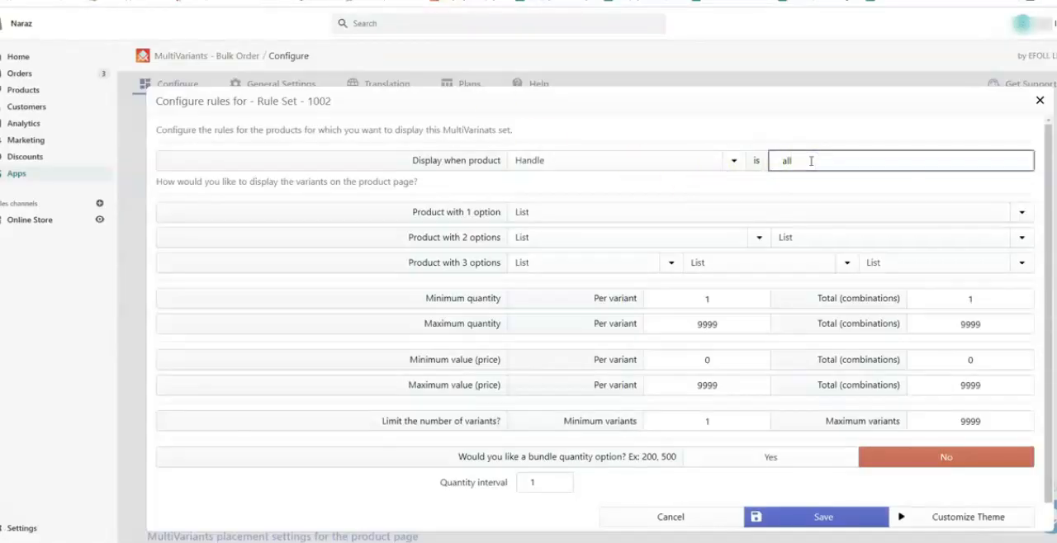
text(glass-set)
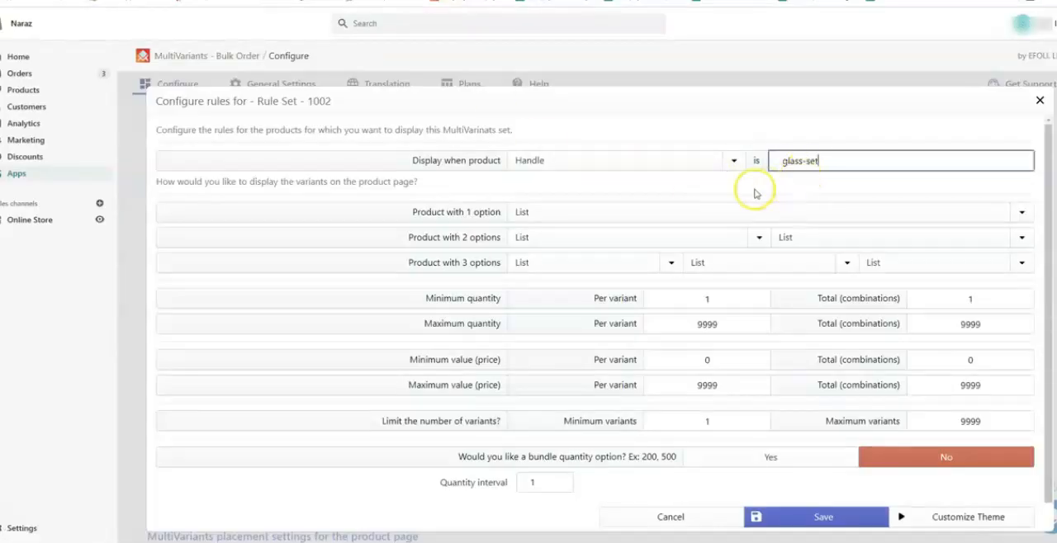
mouse_move(633, 217)
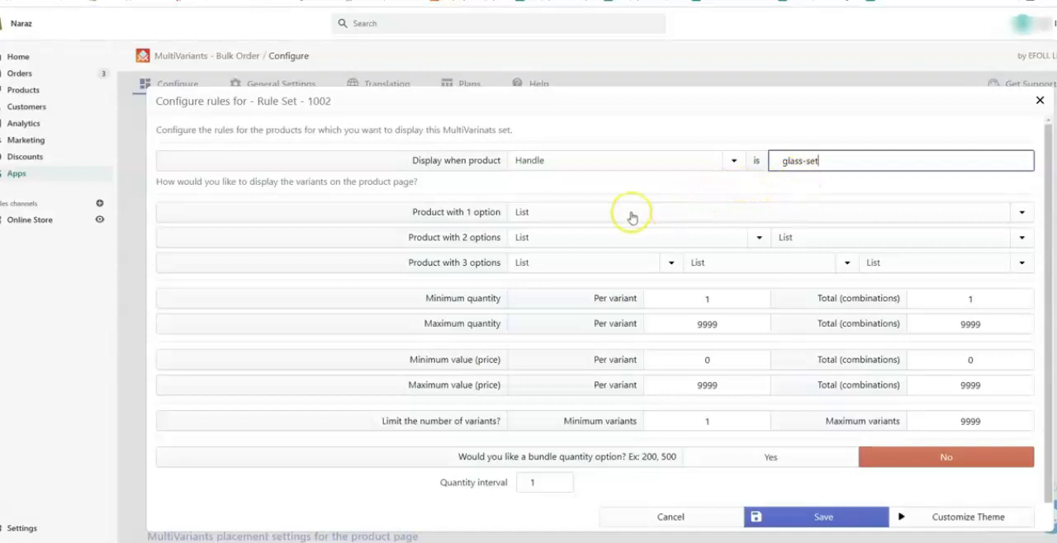
Set 'Product with 1 option' to display variants as Swatch
click(1021, 211)
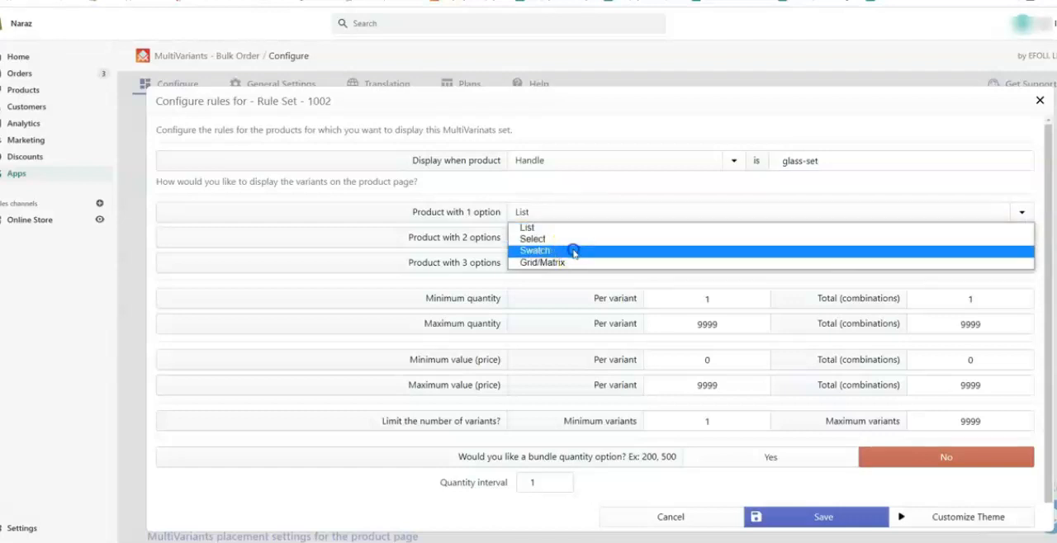
click(535, 251)
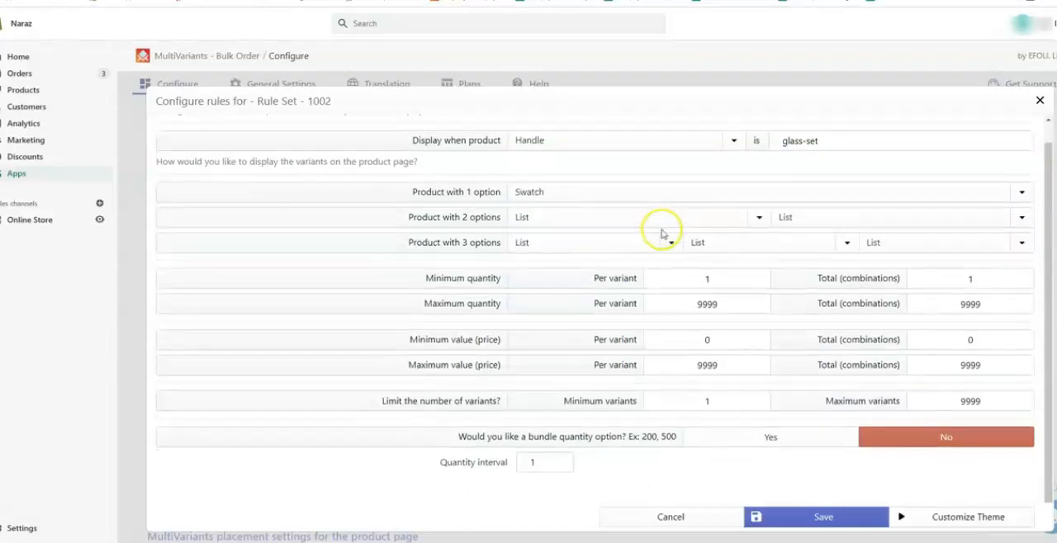
mouse_move(480, 445)
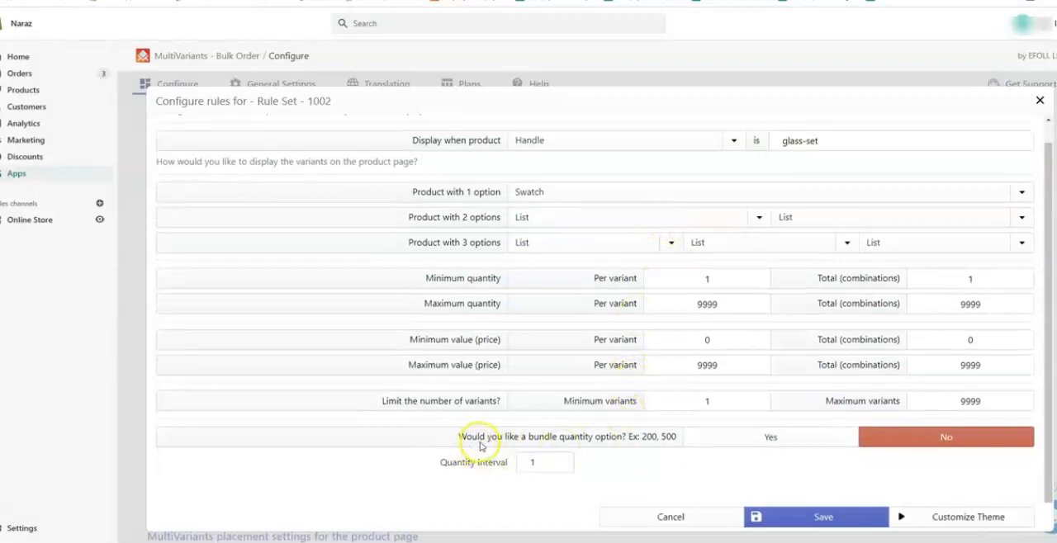
mouse_move(714, 446)
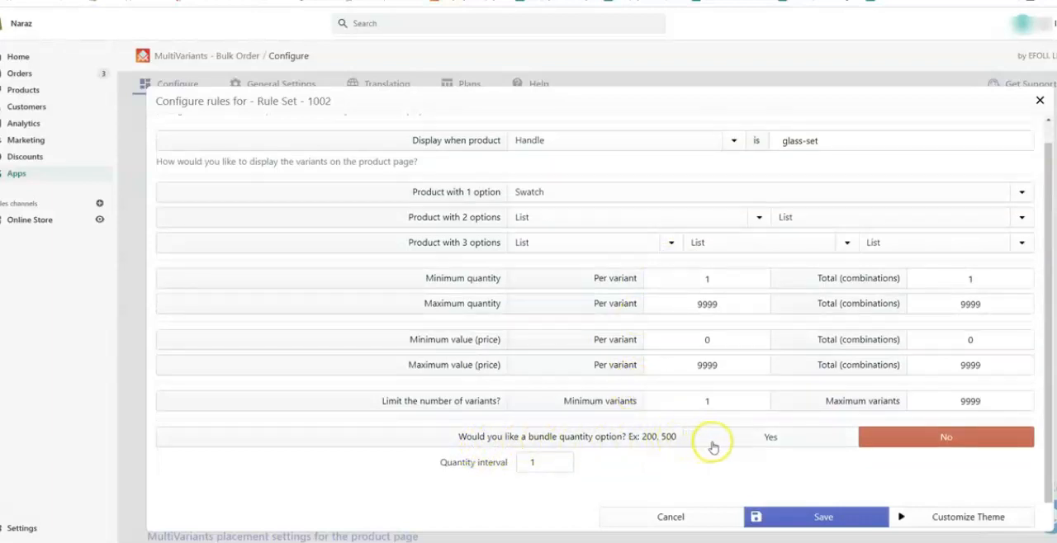
mouse_move(723, 453)
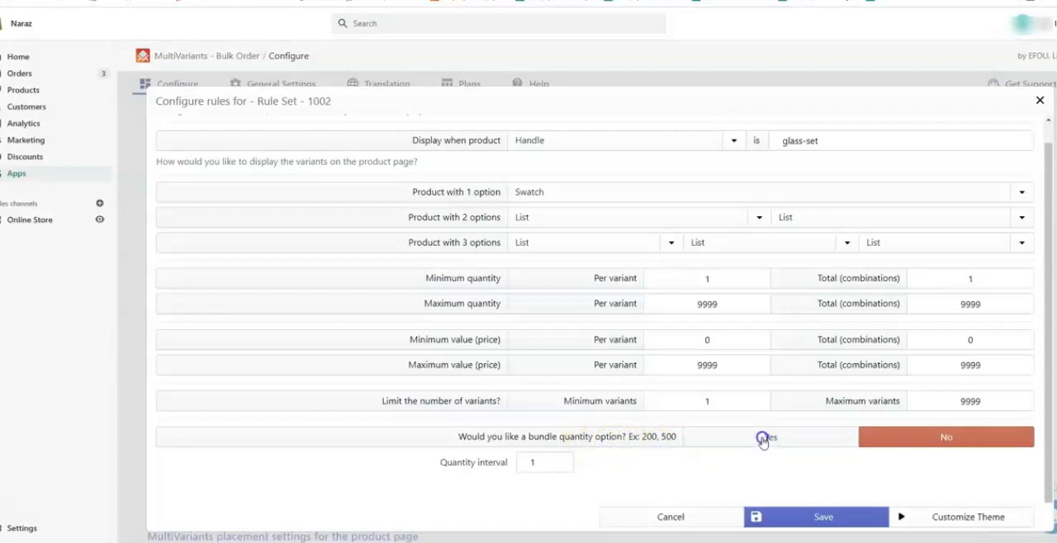
Answer Yes to bundle quantity, enable bundle titles and enter the first range 4 / 1box
click(769, 436)
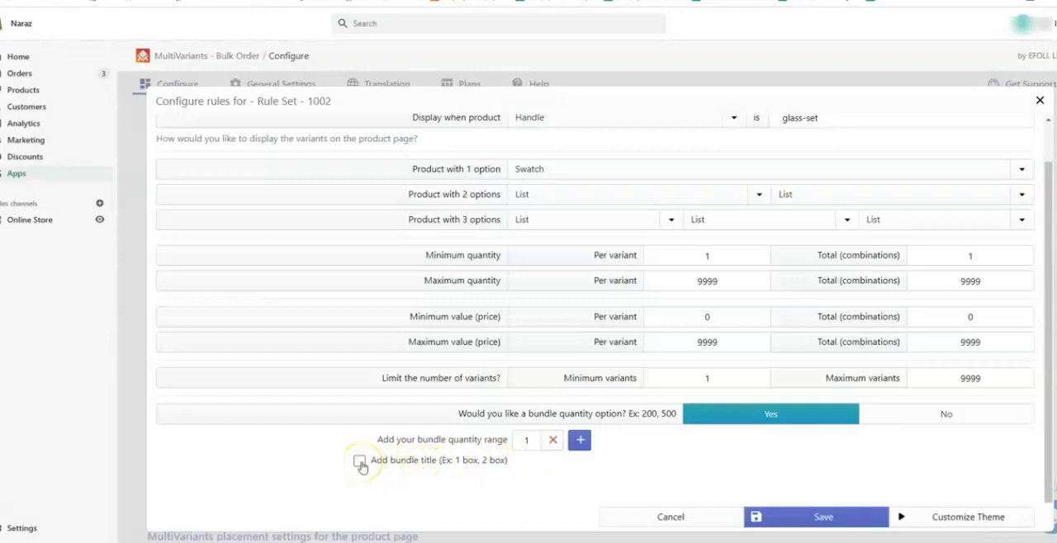
click(360, 461)
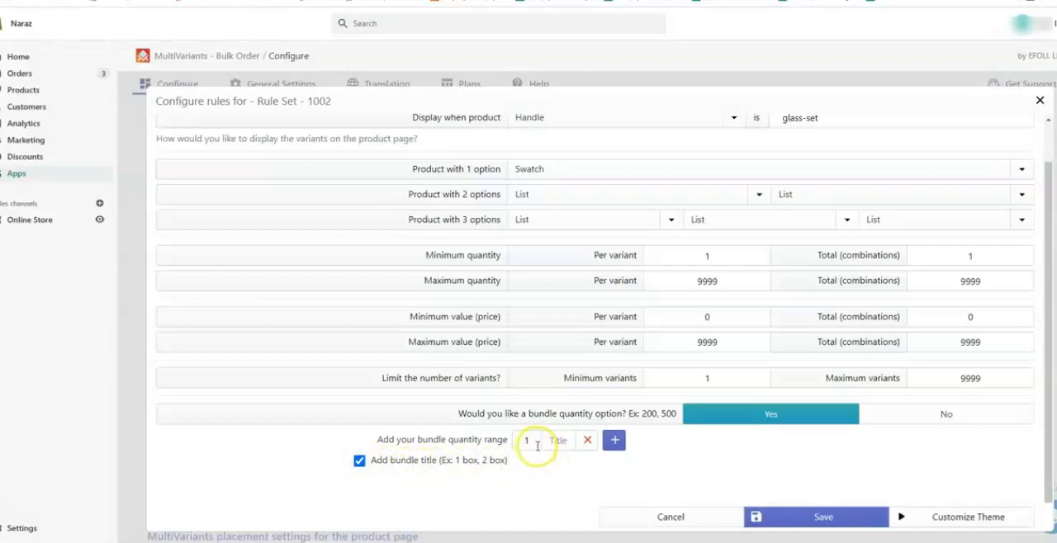
click(525, 439)
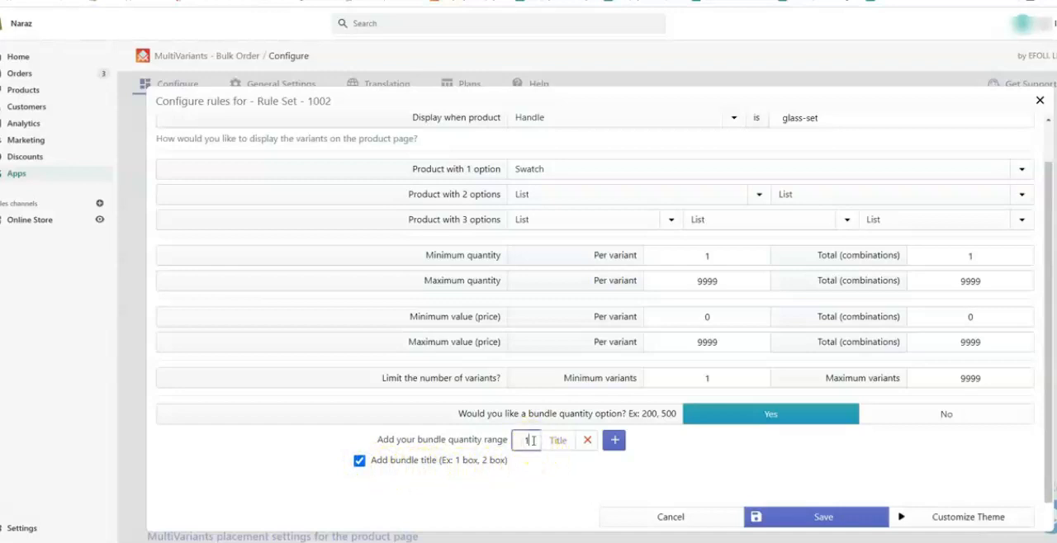
text(4)
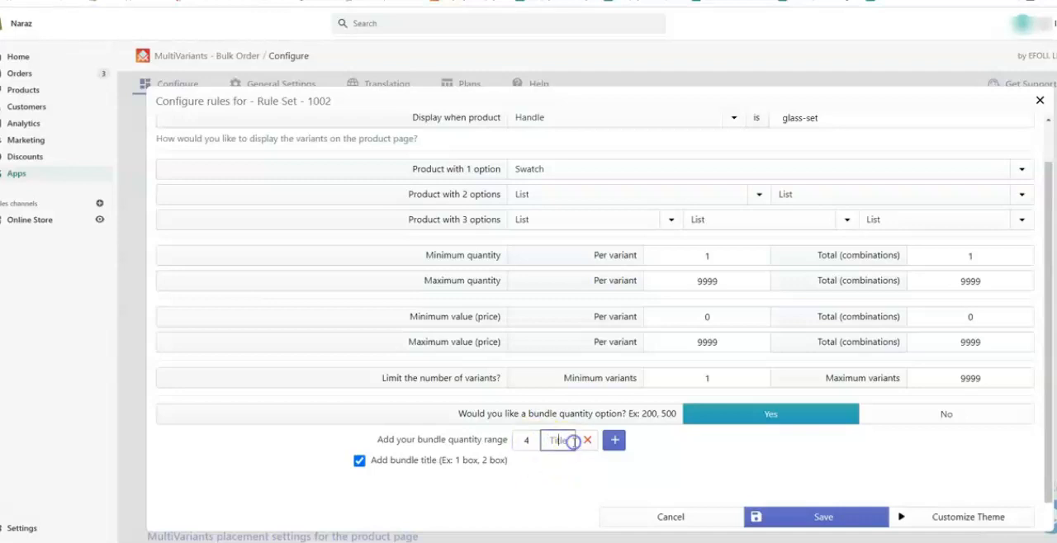
text(1)
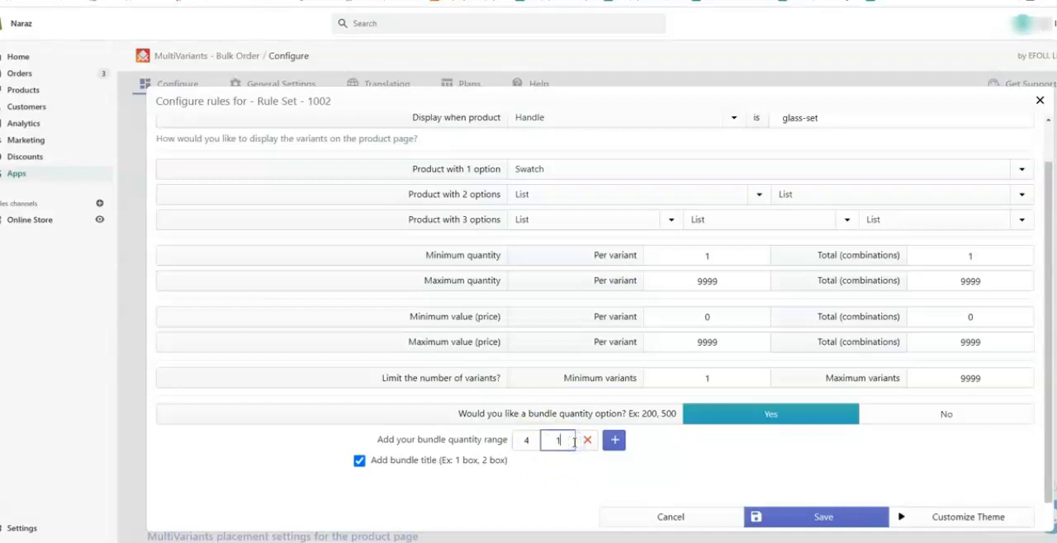
text(box)
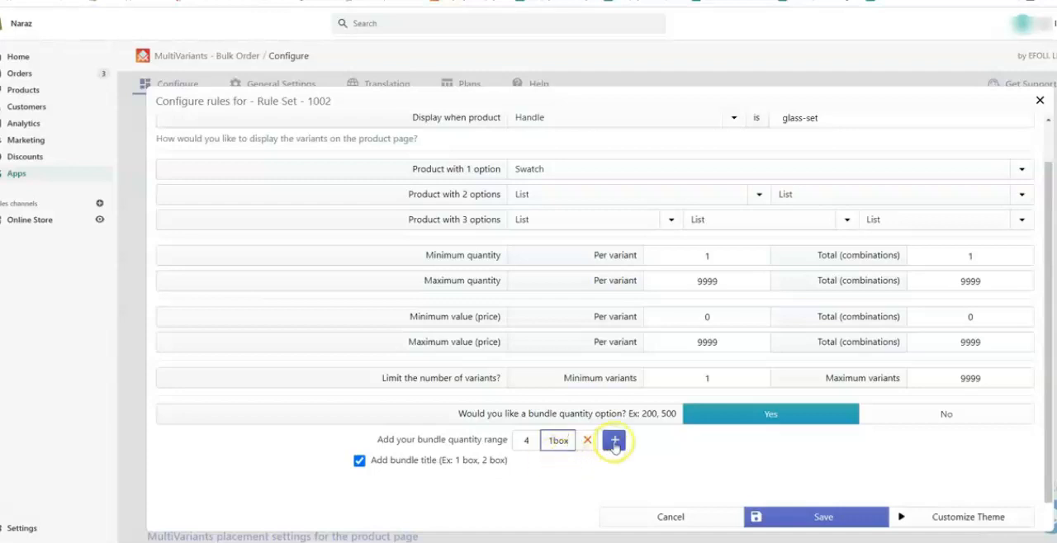
Add further bundle ranges for 2box and the remaining boxes up to 20 / 5box
click(614, 439)
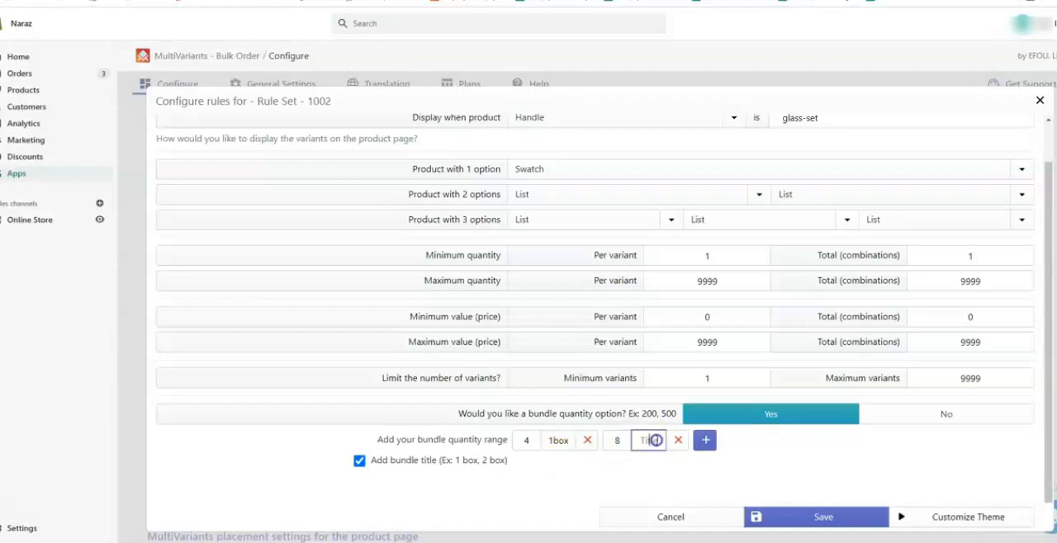
text(2box)
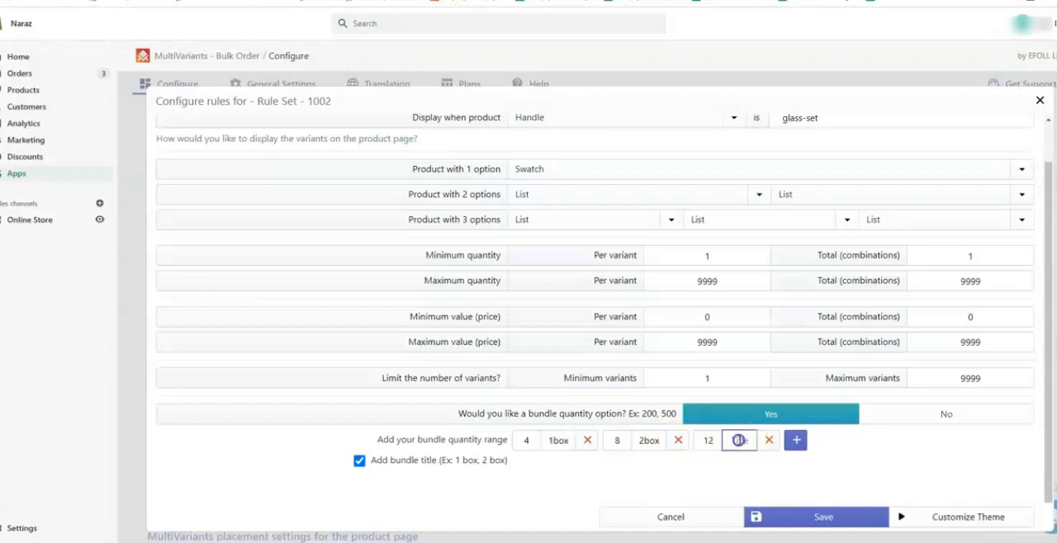
click(794, 439)
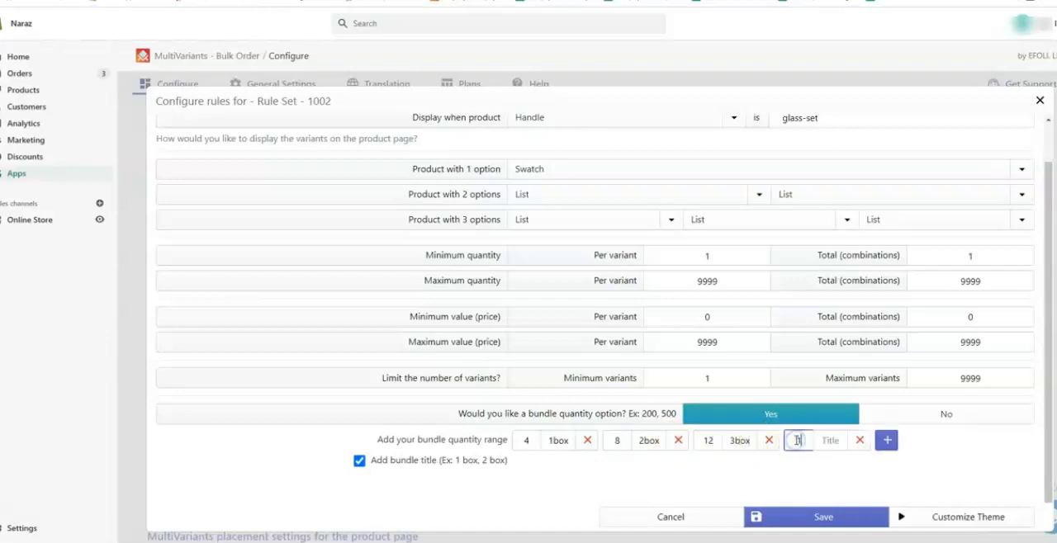
click(885, 439)
text(5box)
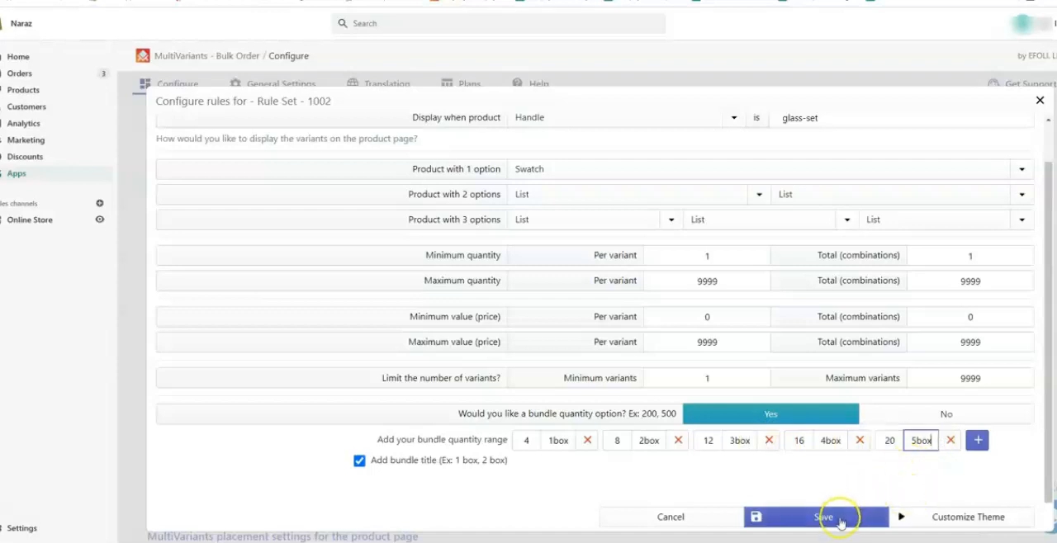
Save Rule Set 1002 and confirm 'Yes, make it live'
click(822, 517)
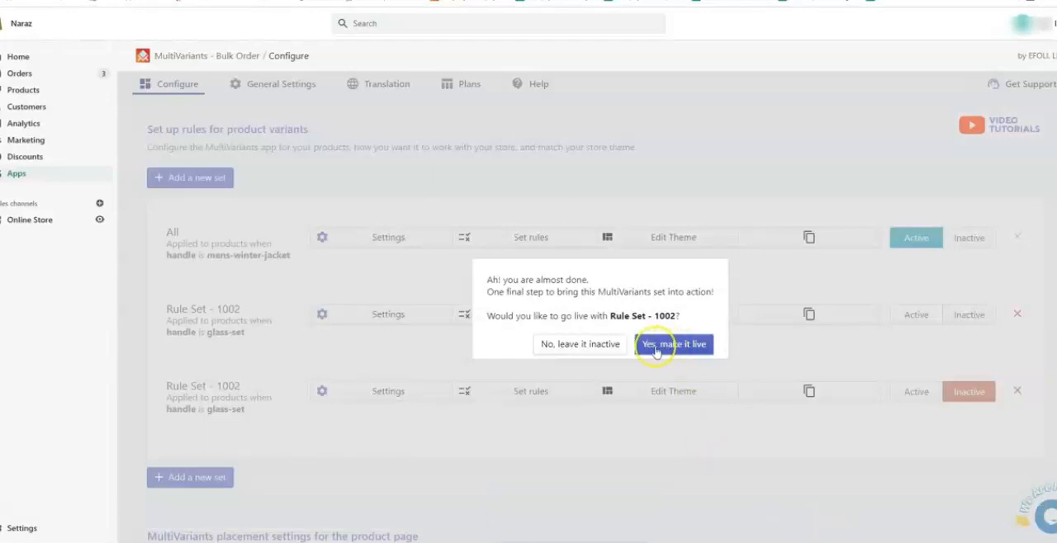
click(673, 344)
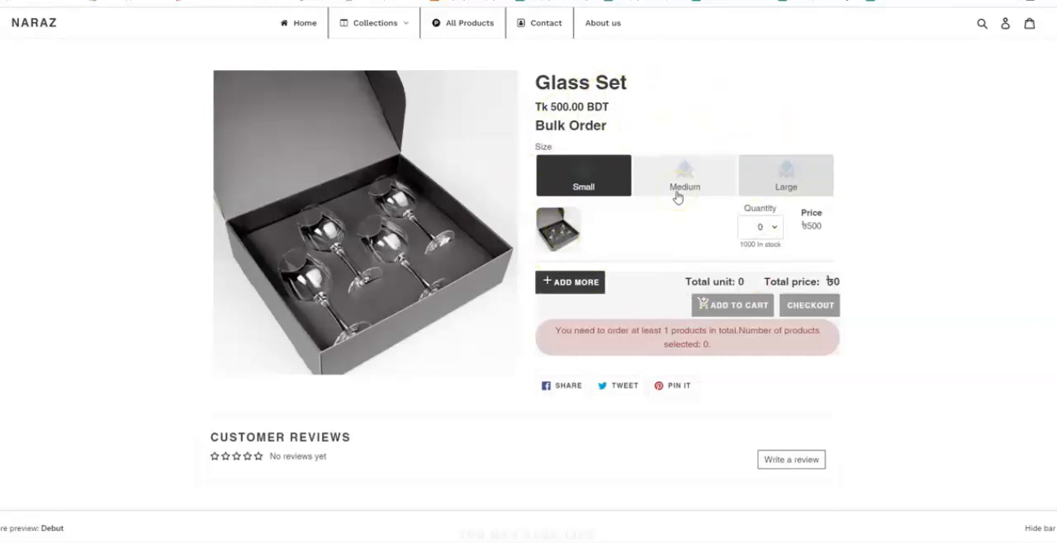
mouse_move(715, 208)
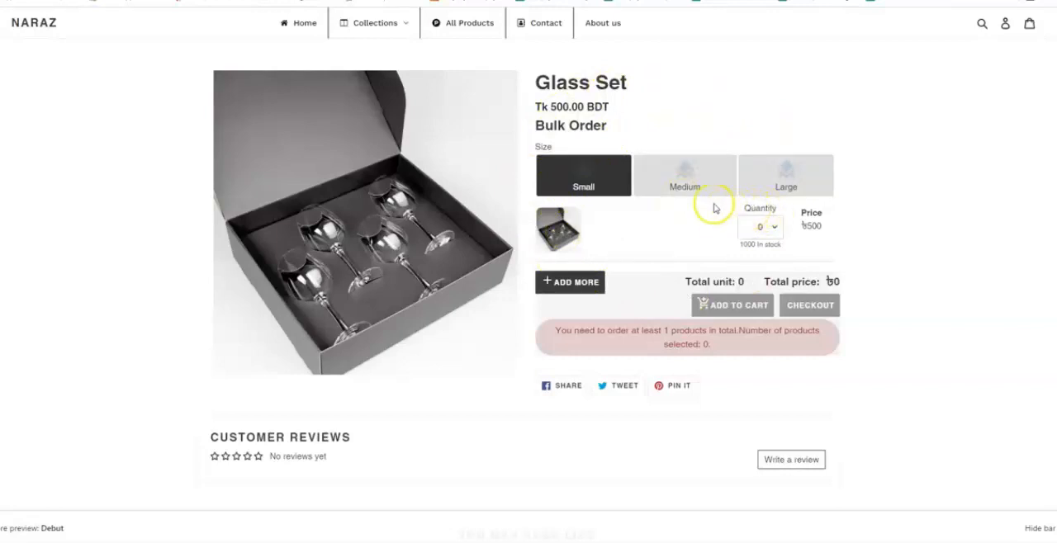
Choose the Small size swatch and set the quantity to 4box for 16 units (৳8,000)
click(683, 175)
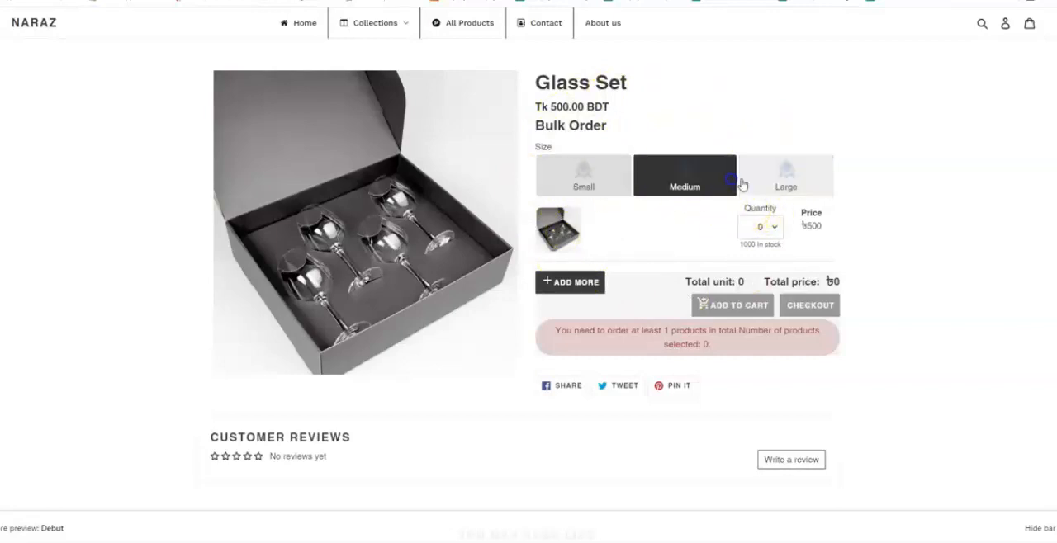
click(583, 175)
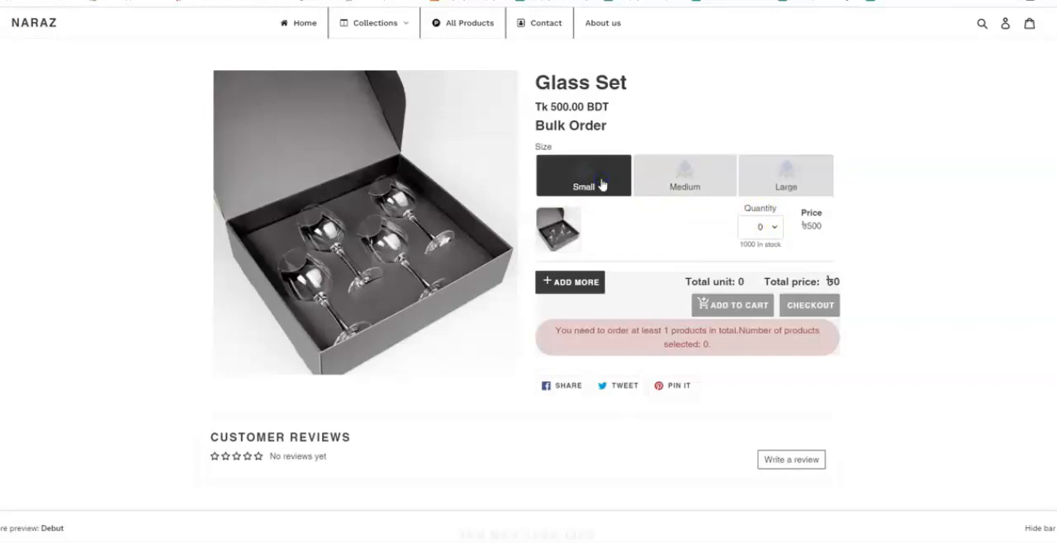
click(760, 227)
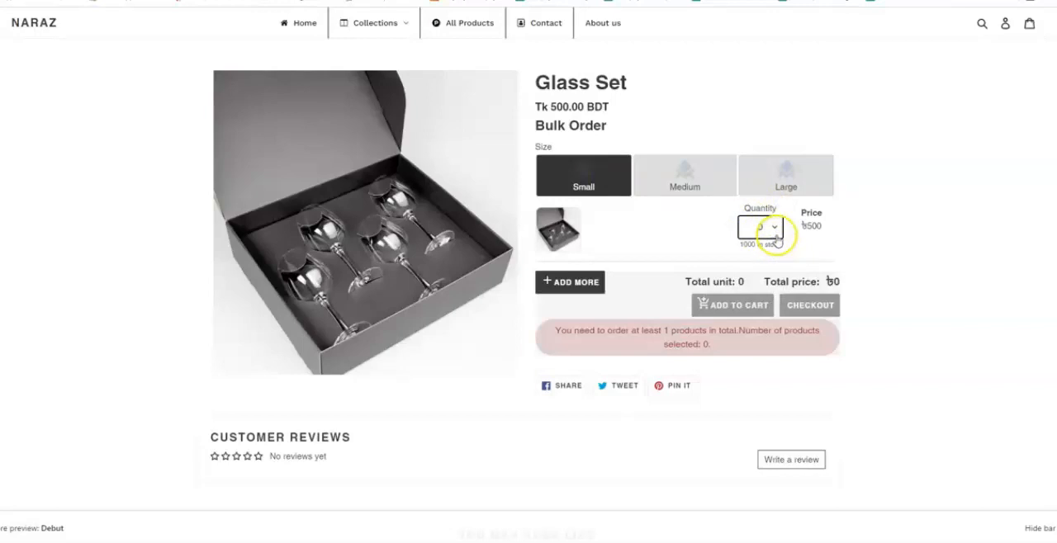
click(760, 228)
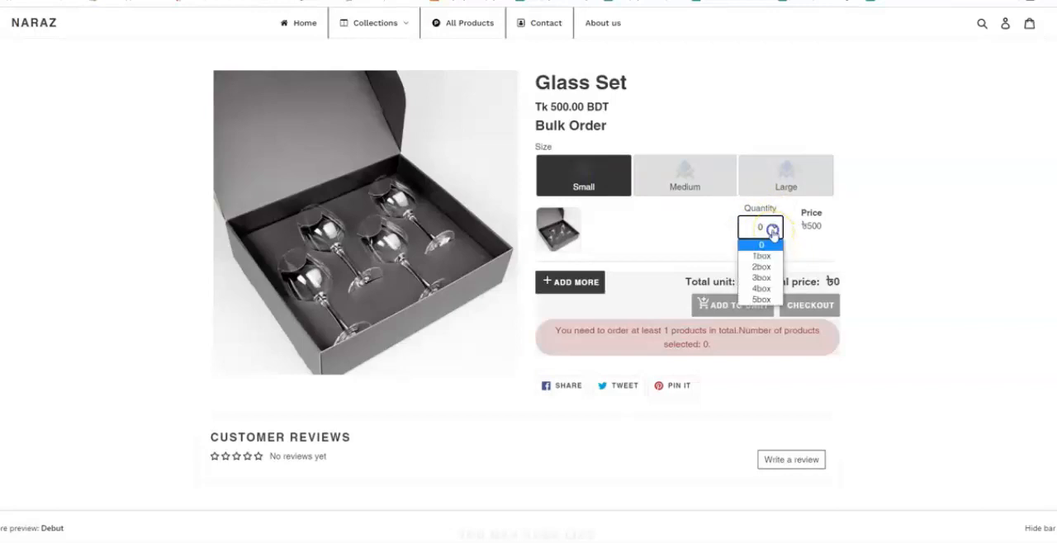
click(760, 256)
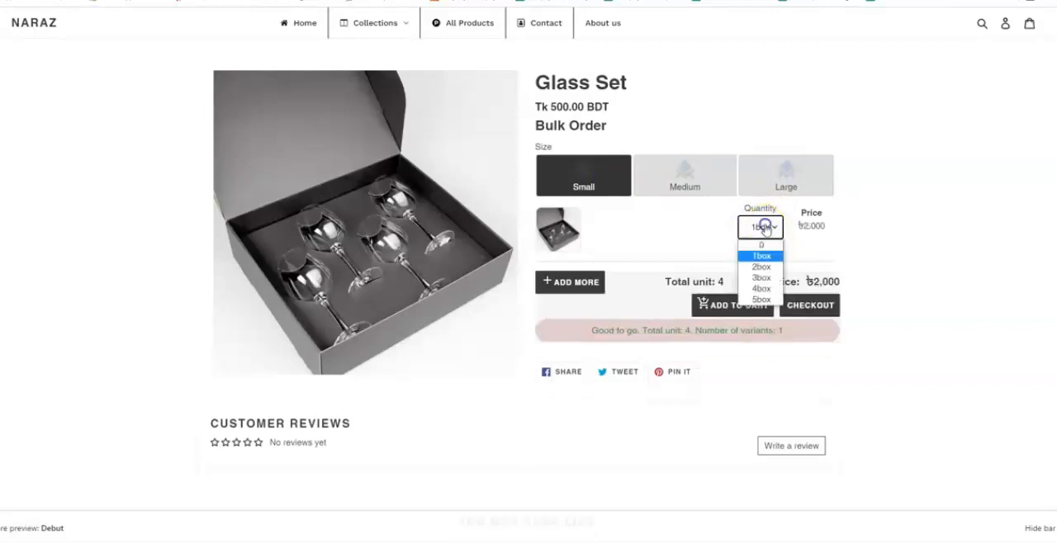
click(760, 268)
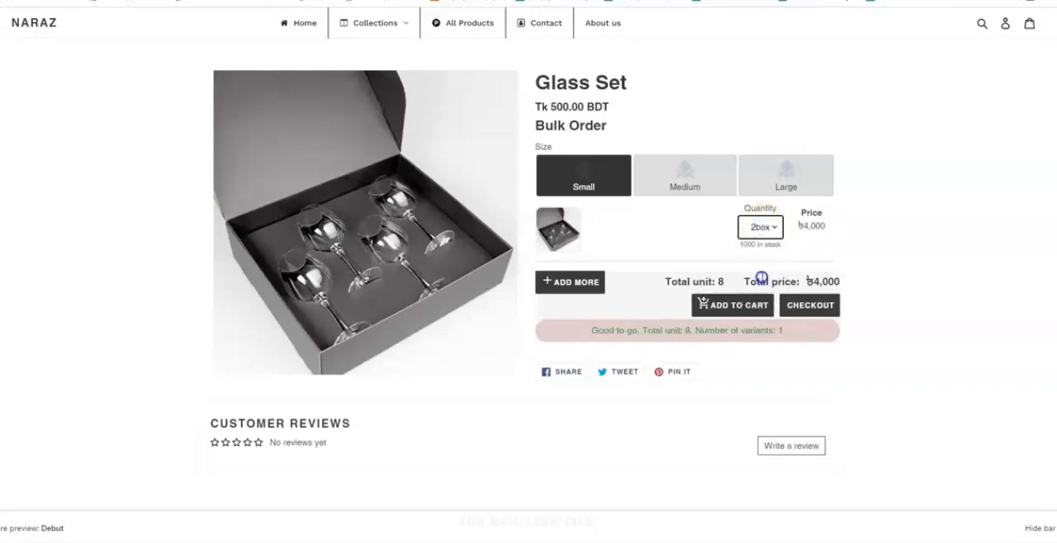
click(760, 226)
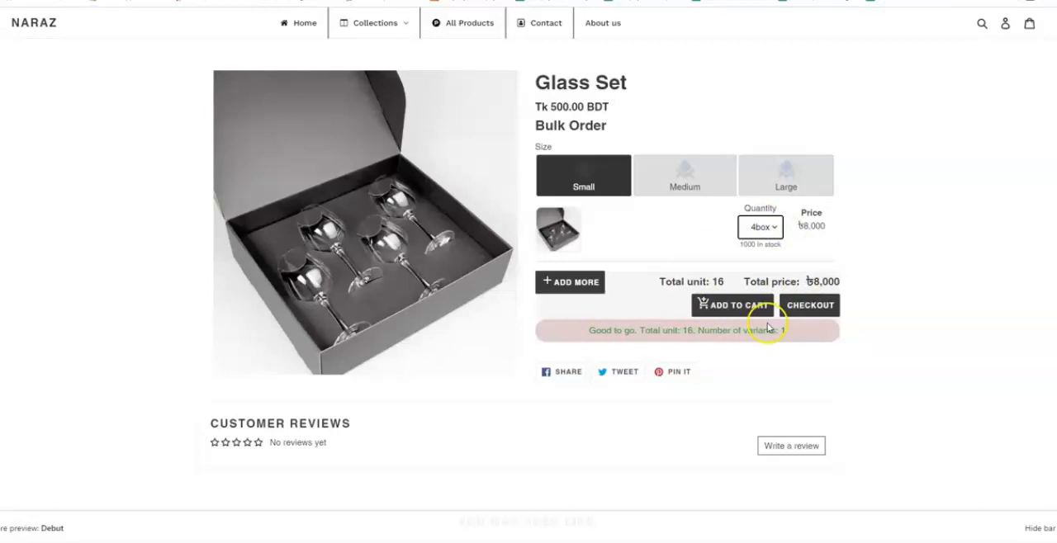
mouse_move(879, 350)
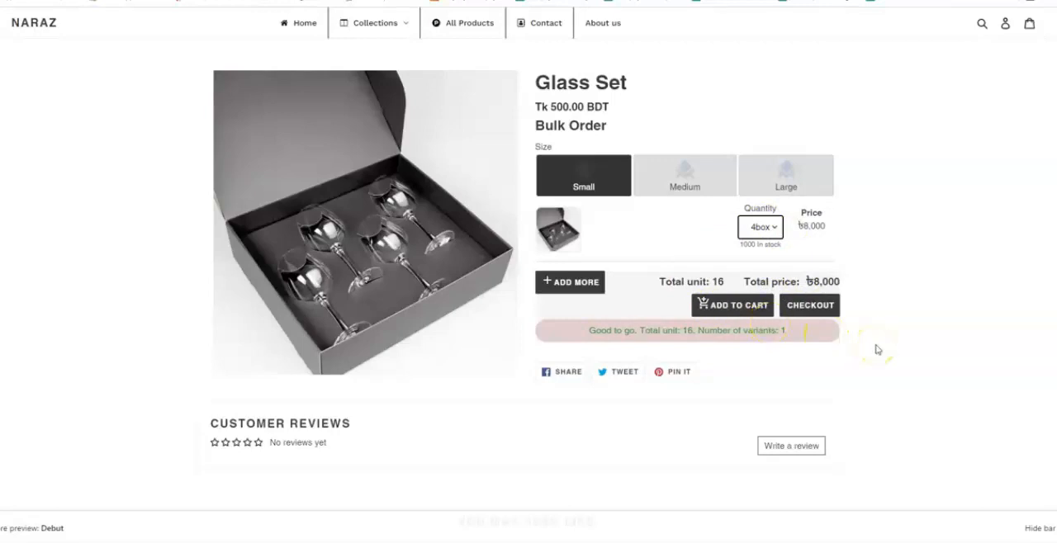
mouse_move(39, 456)
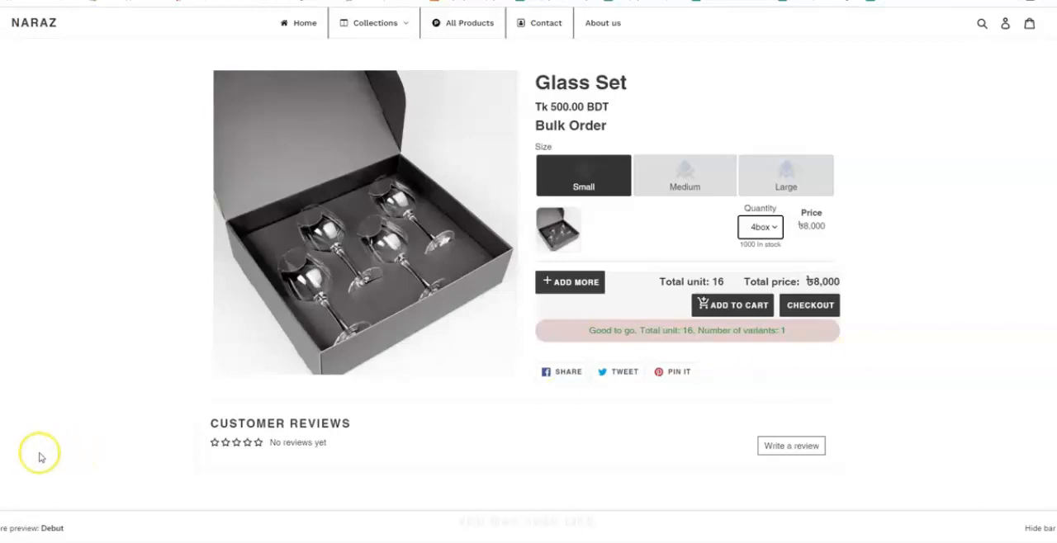